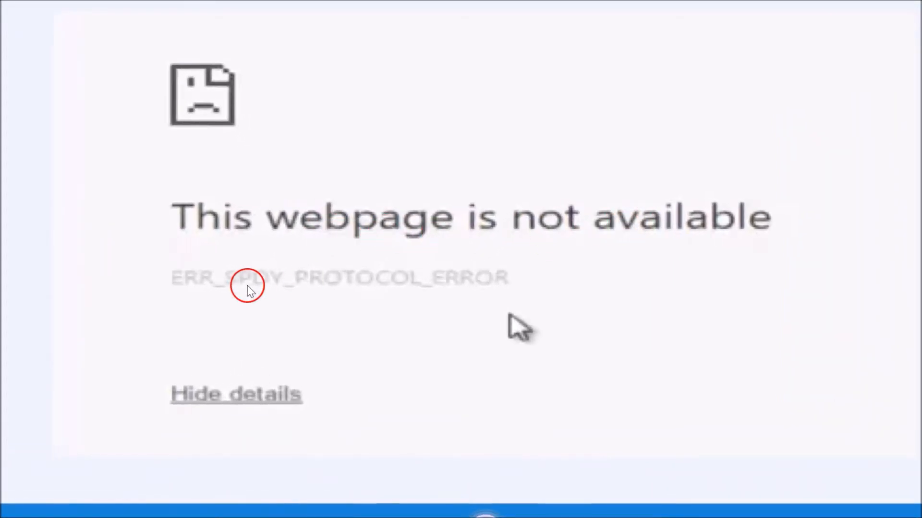
mouse_move(323, 286)
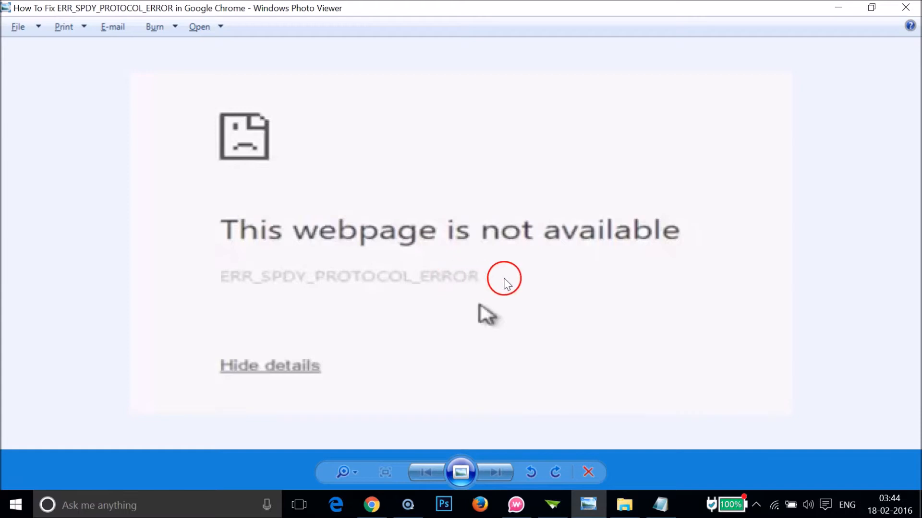
Return to the Notepad fix guide to get the chrome://net-internals/#sockets address.
left_click(661, 504)
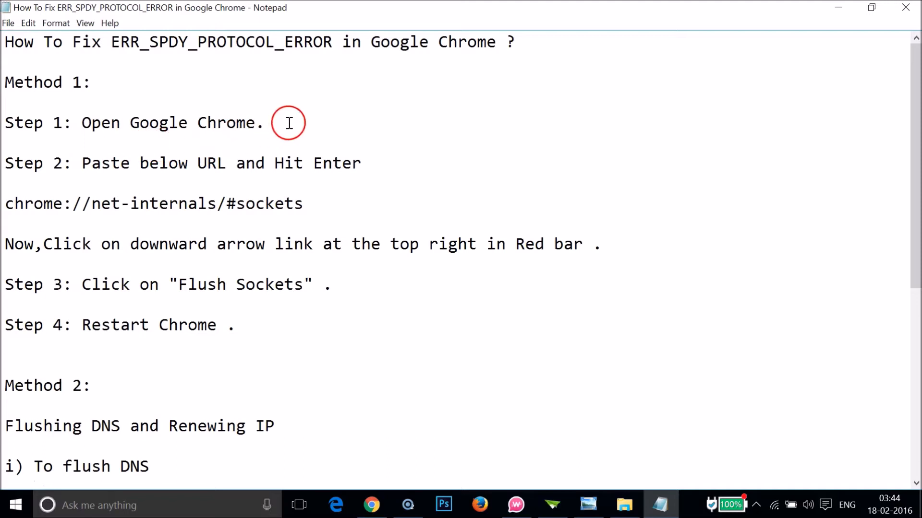
mouse_move(329, 172)
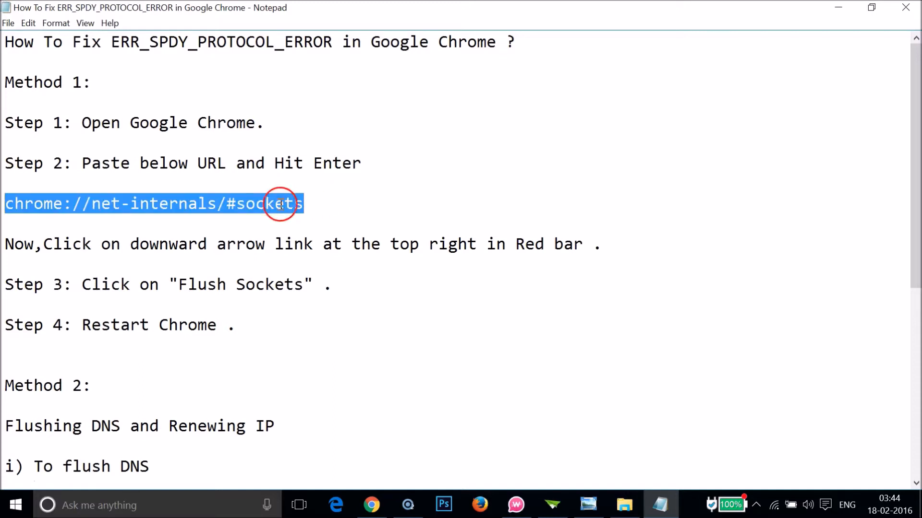
Navigate Chrome to chrome://net-internals/#sockets.
left_click(371, 504)
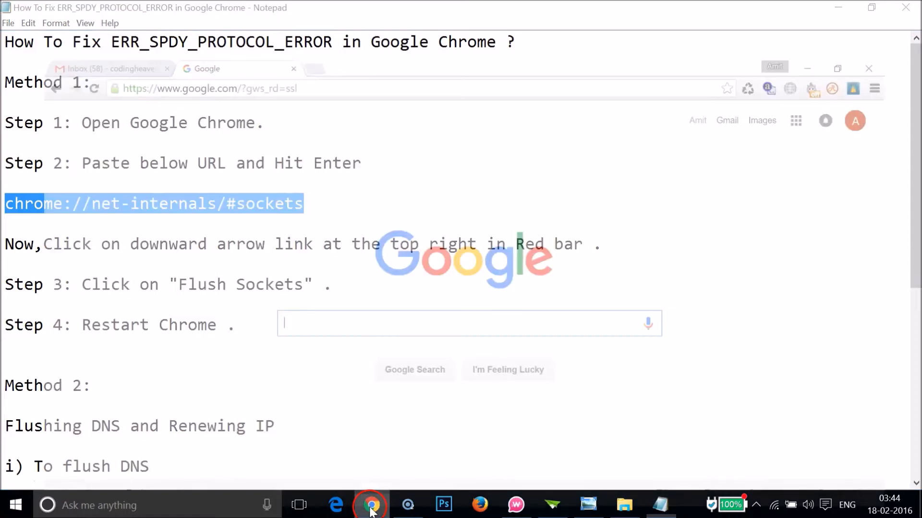
left_click(370, 504)
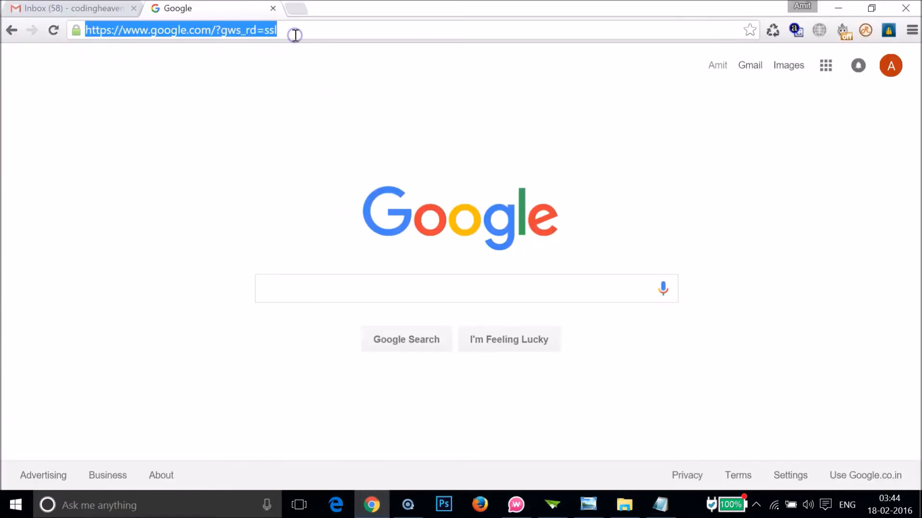
type("chrome://net-internals/#sockets")
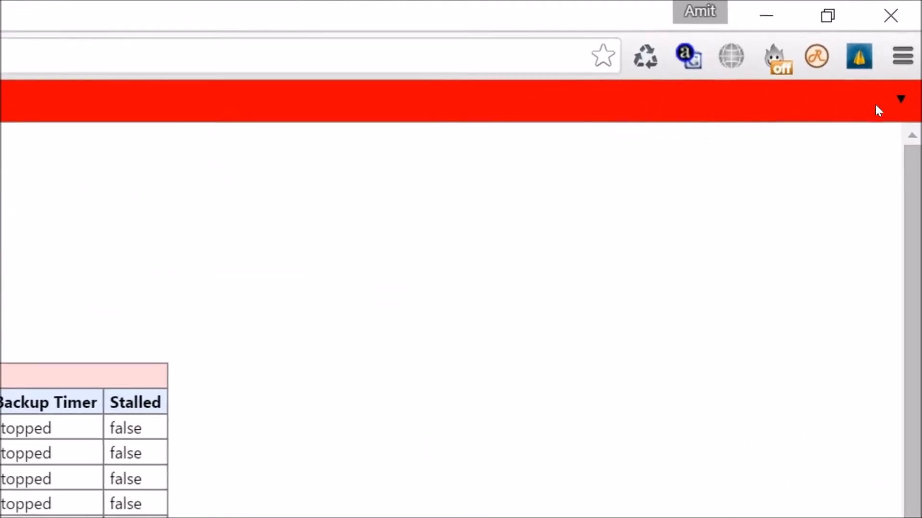
Flush Chrome's open sockets from the net-internals options menu.
left_click(900, 99)
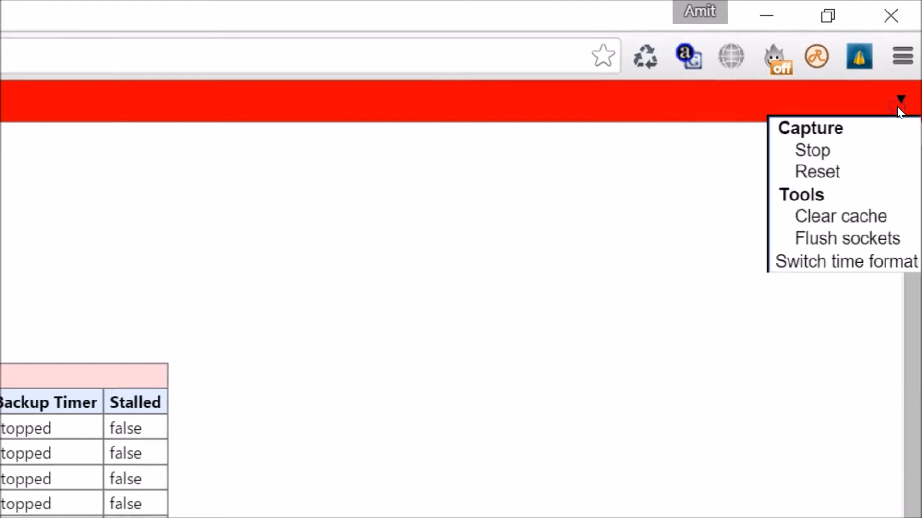
mouse_move(847, 238)
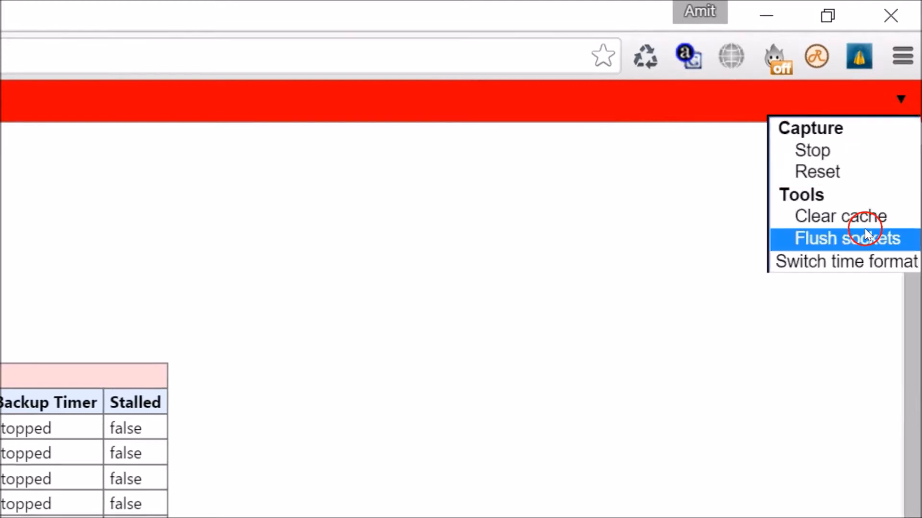
left_click(844, 238)
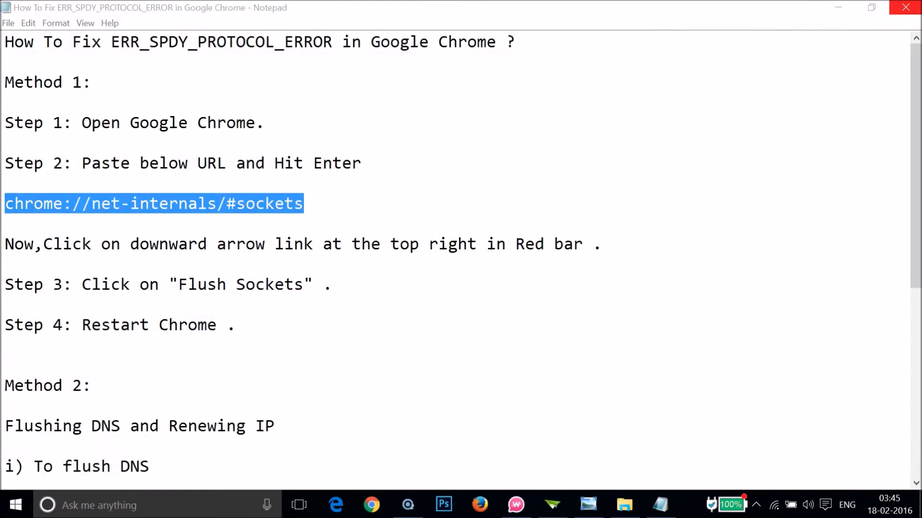
Restart Chrome so it reopens on Gmail.
left_click(371, 504)
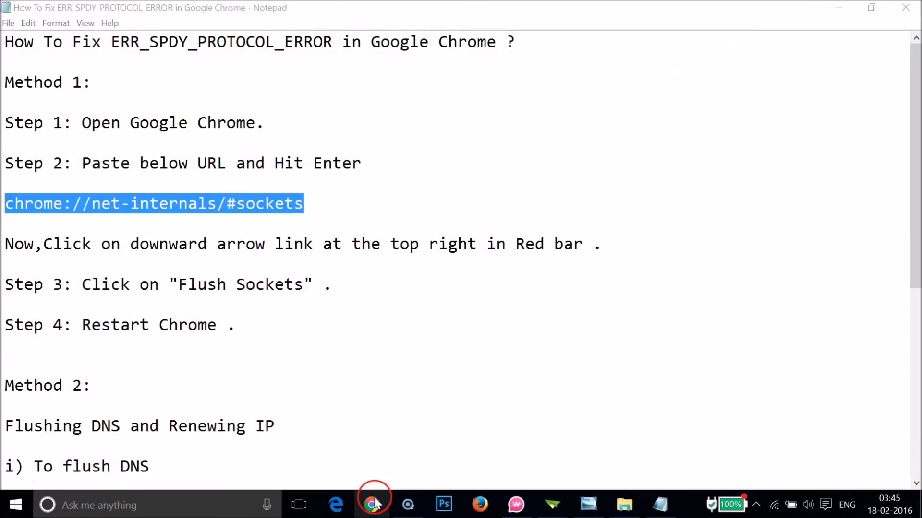
left_click(371, 505)
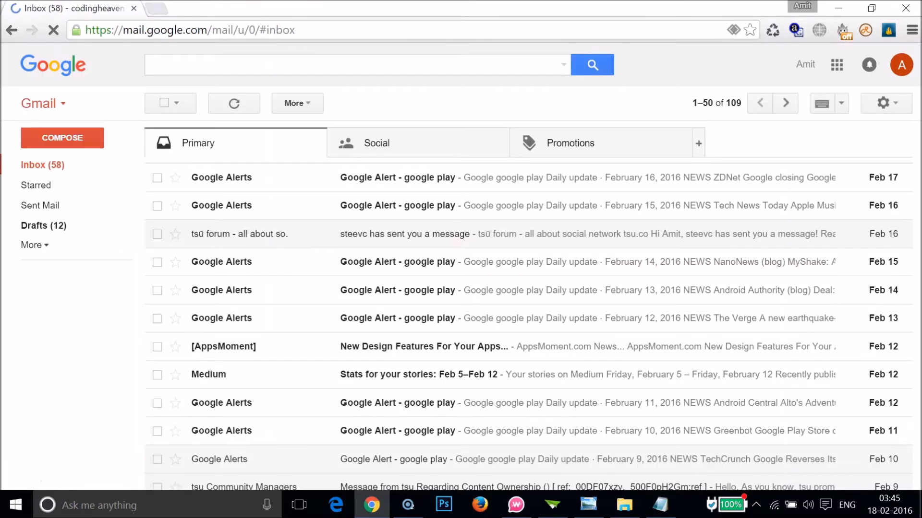
Back in the Notepad guide, scroll down to Method 2's ipconfig DNS and IP commands.
left_click(658, 504)
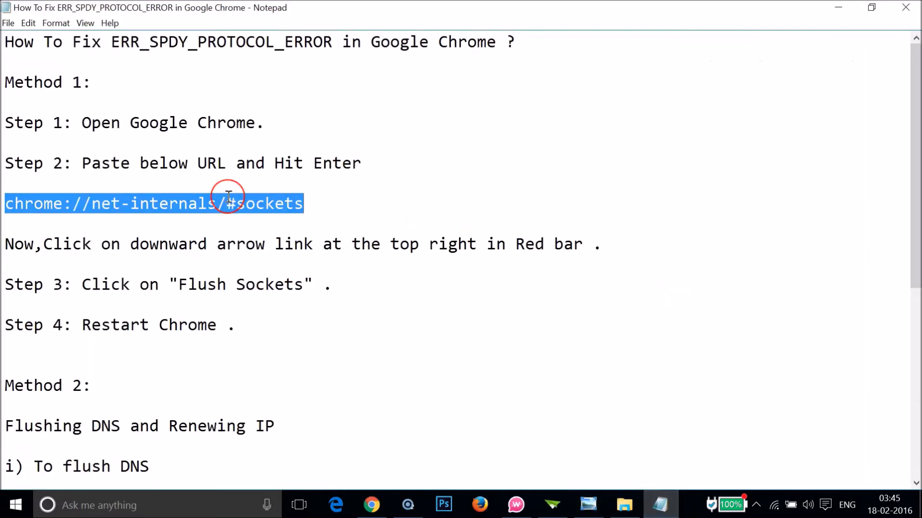
left_click(152, 104)
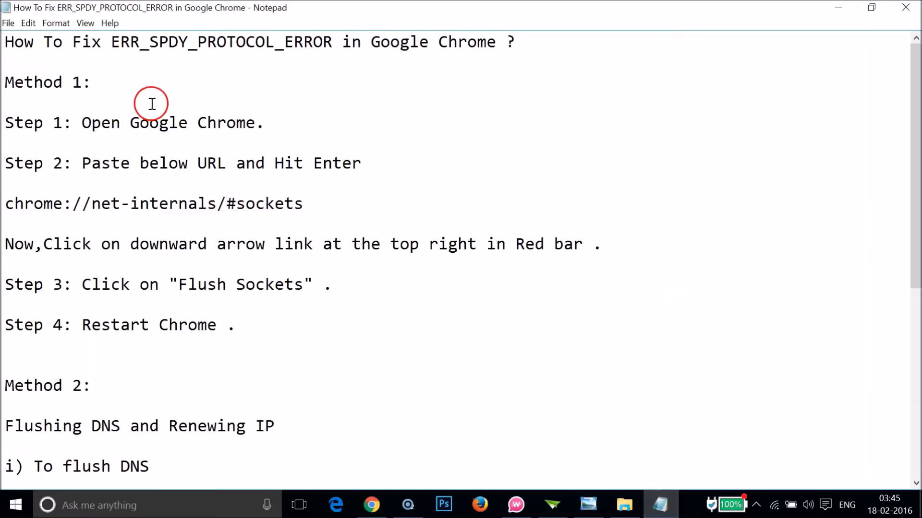
scroll("down", 3)
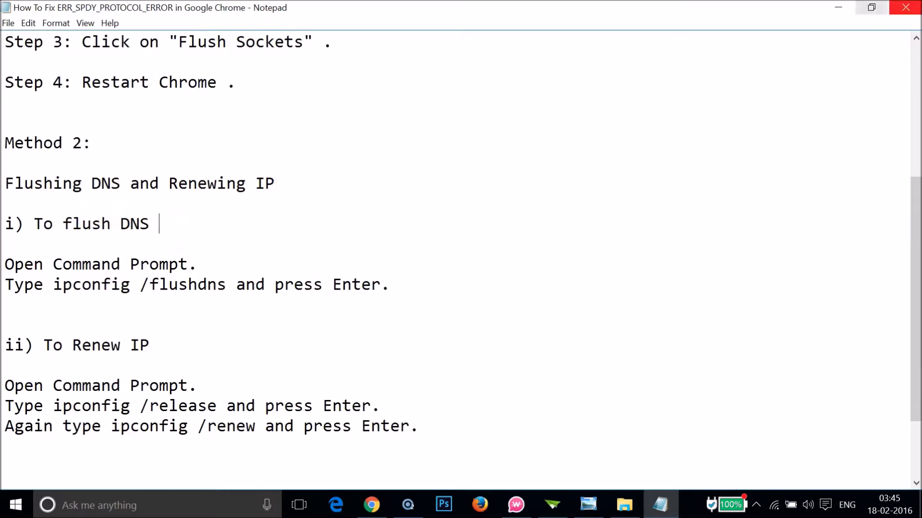
Minimize Notepad, Chrome and Windows Photo Viewer to show the desktop.
left_click(371, 505)
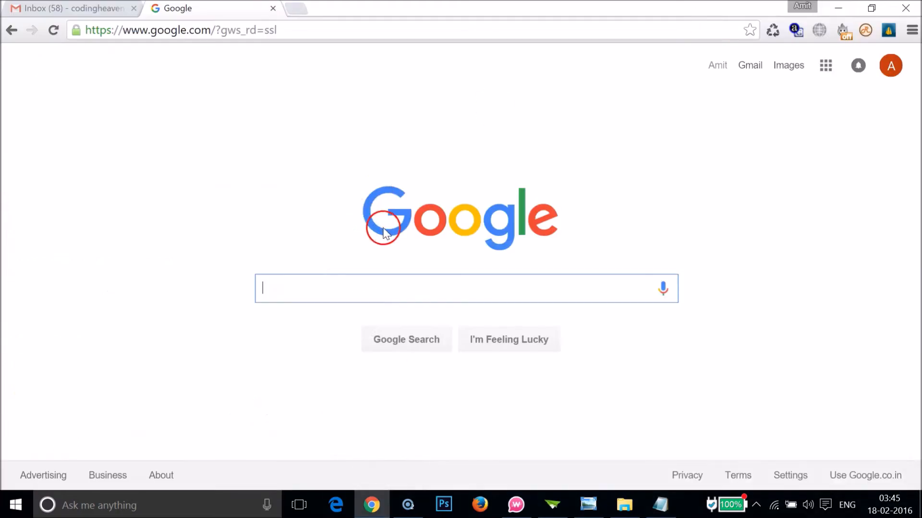
left_click(588, 505)
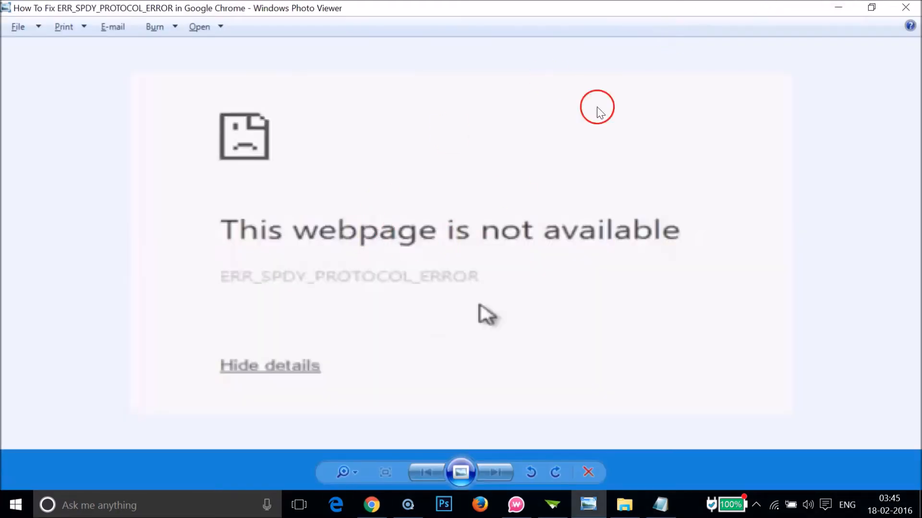
left_click(587, 473)
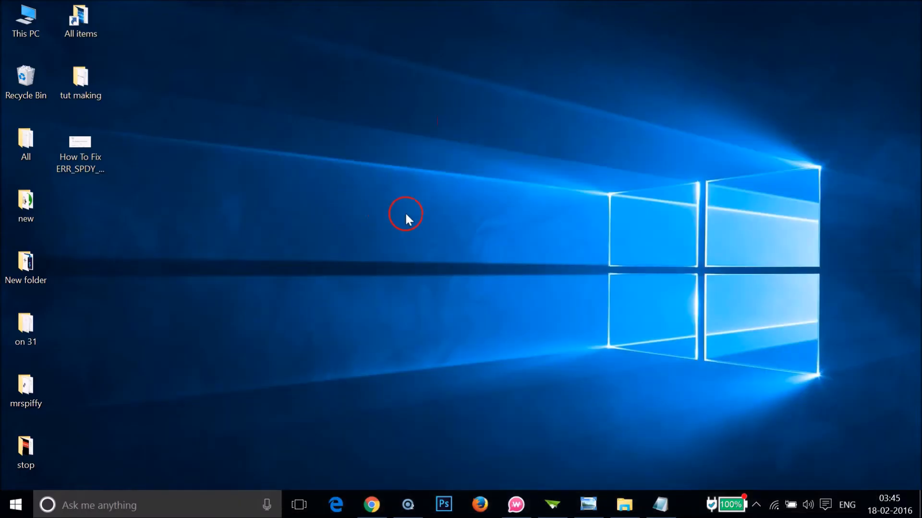
mouse_move(417, 244)
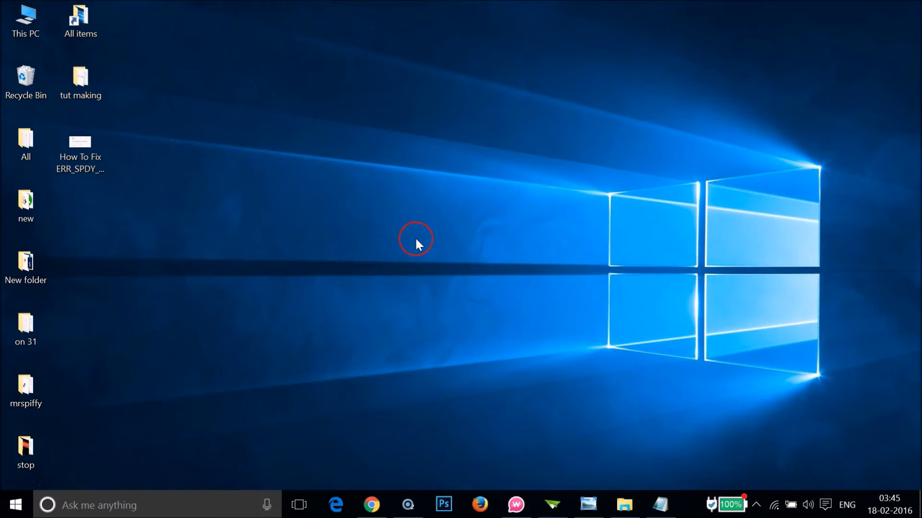
Launch Command Prompt via the Run dialog with cmd.
key("Win+r")
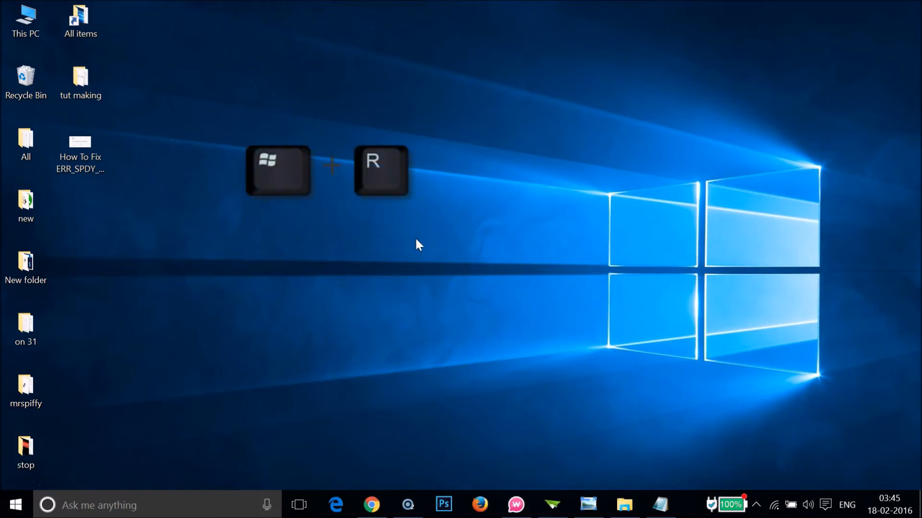
key("Win+r")
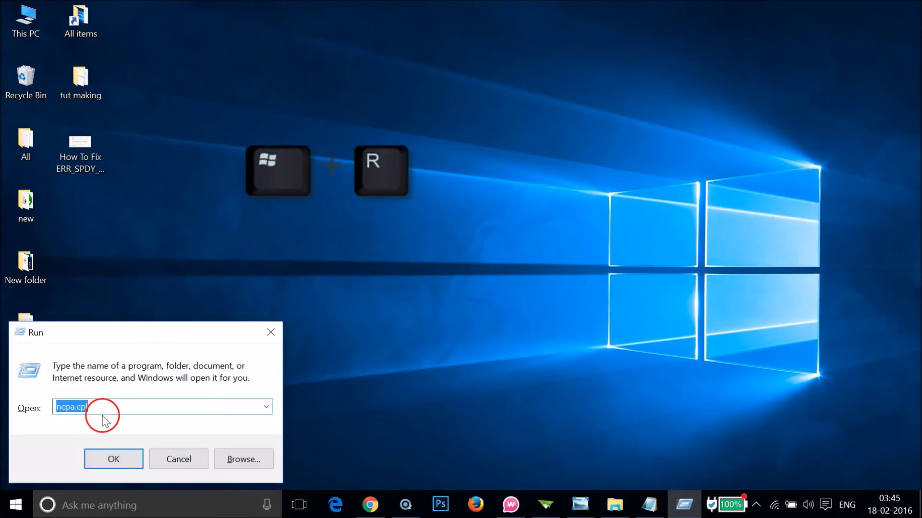
type("cmd")
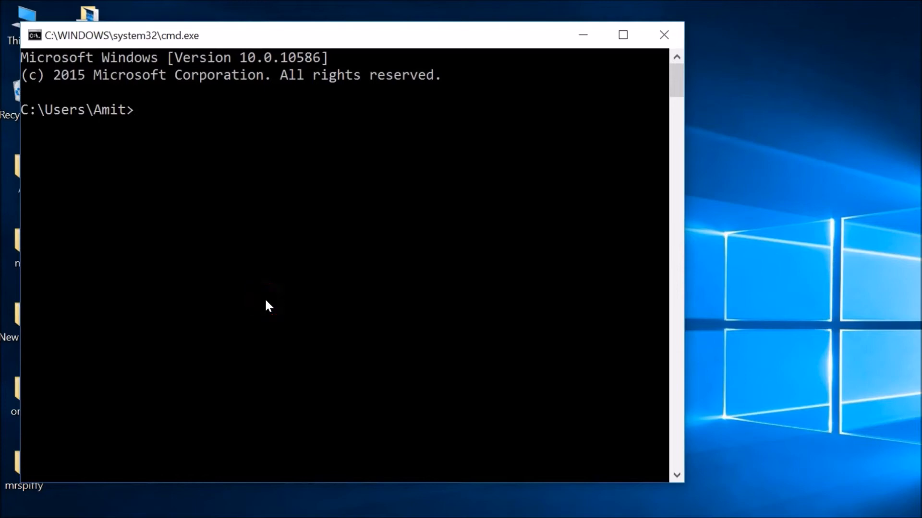
Run ipconfig /flushdns to clear the DNS resolver cache.
type("i")
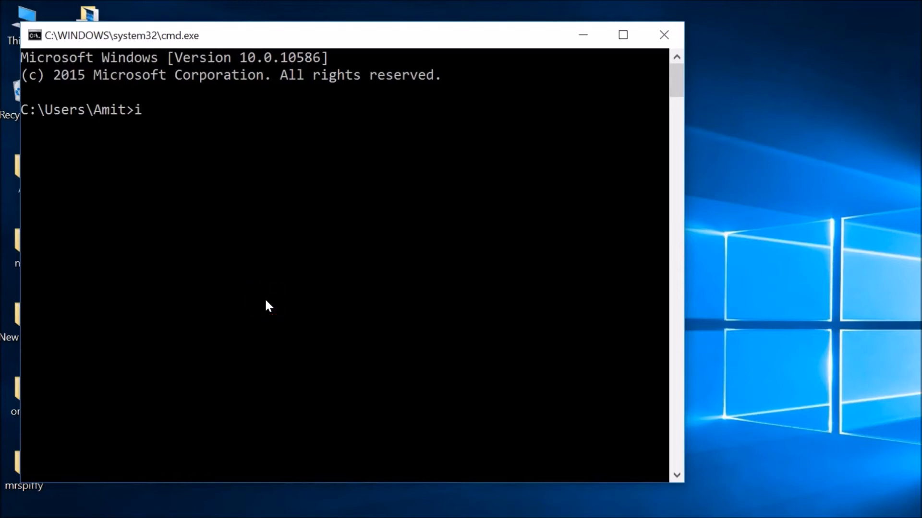
type("pconfig")
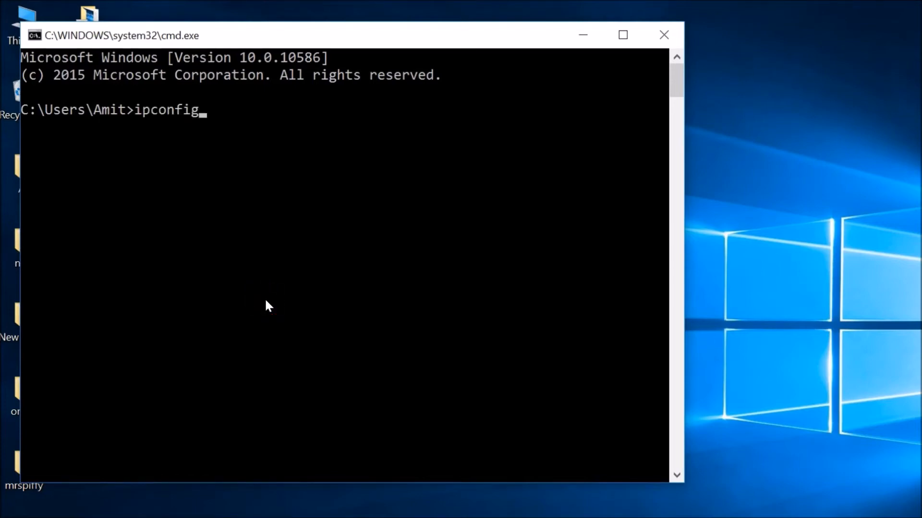
type("/")
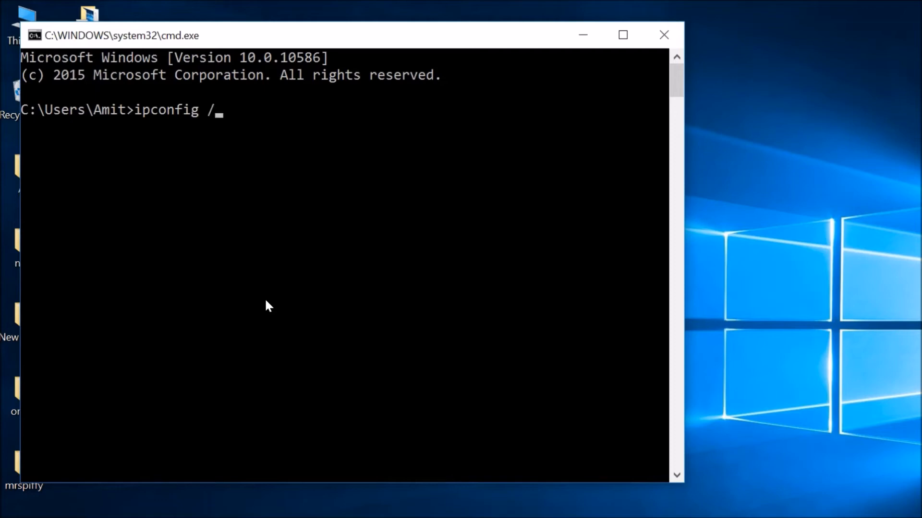
type("flush")
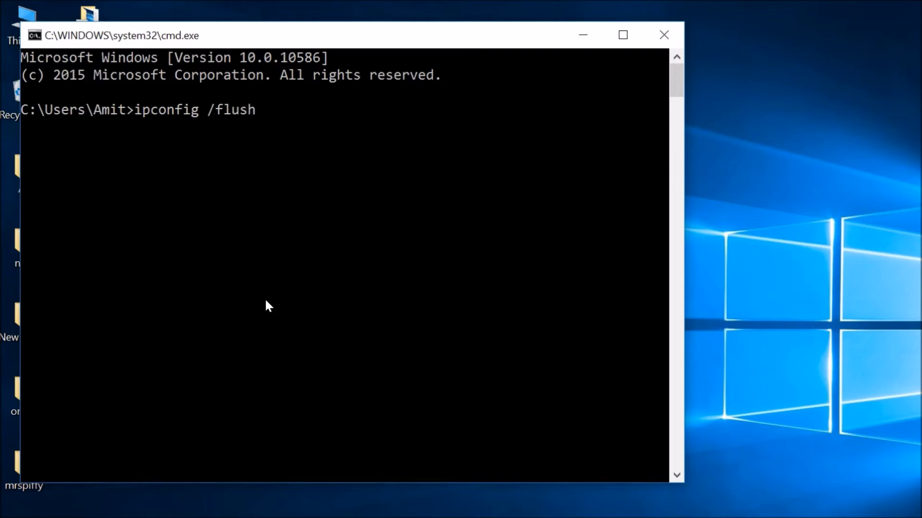
type("dns")
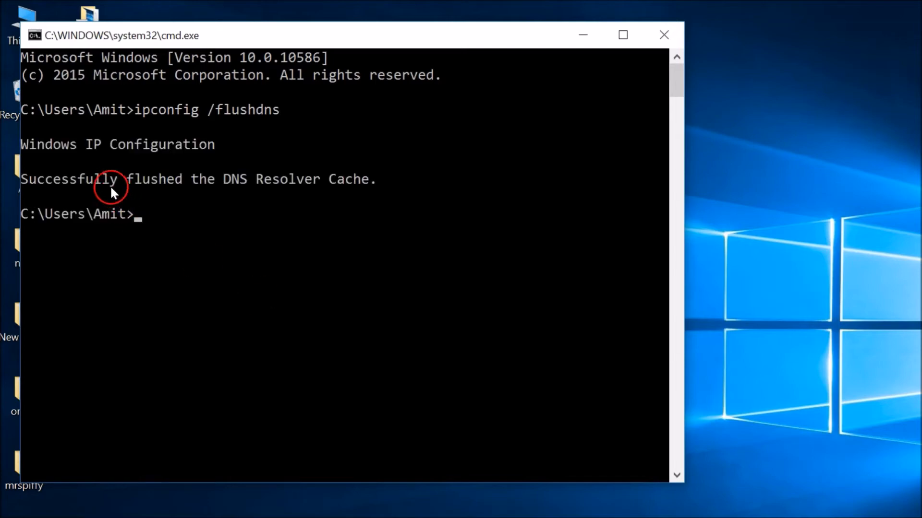
mouse_move(247, 190)
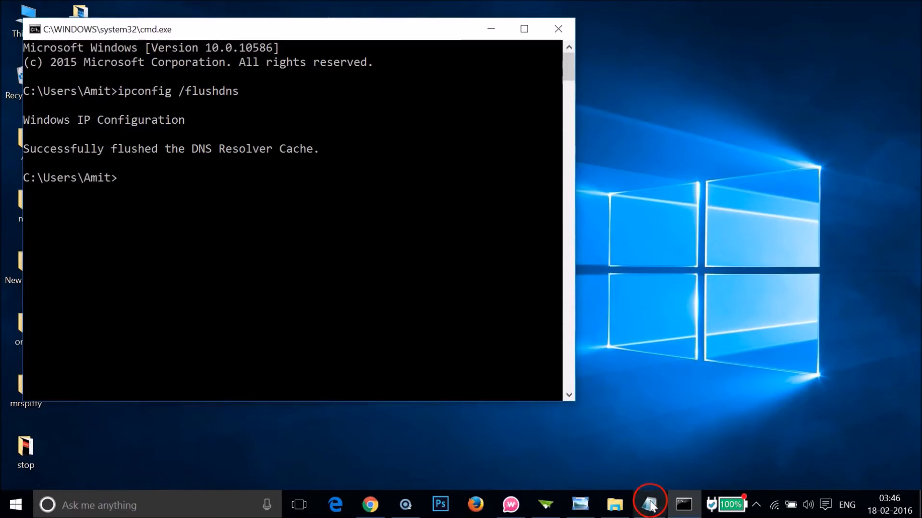
Review the guide's Renew IP steps, ipconfig /release then /renew, and return to Command Prompt.
left_click(649, 504)
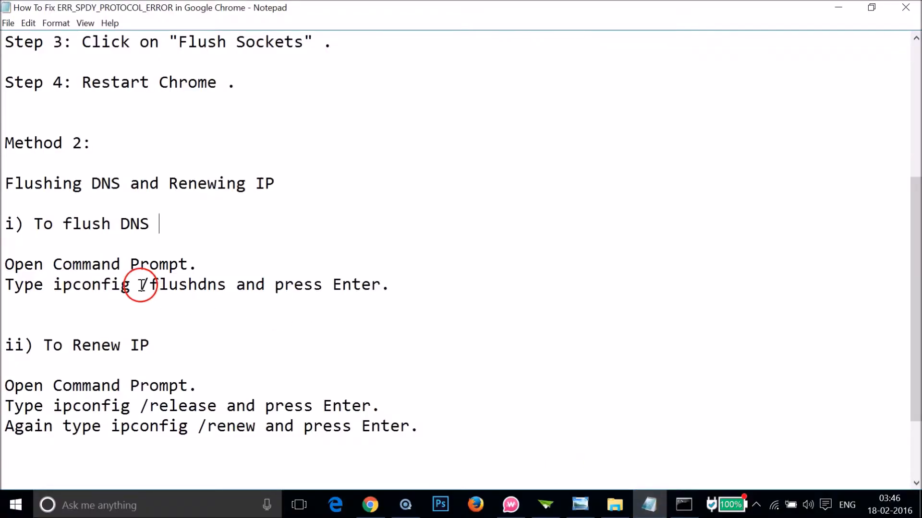
mouse_move(145, 213)
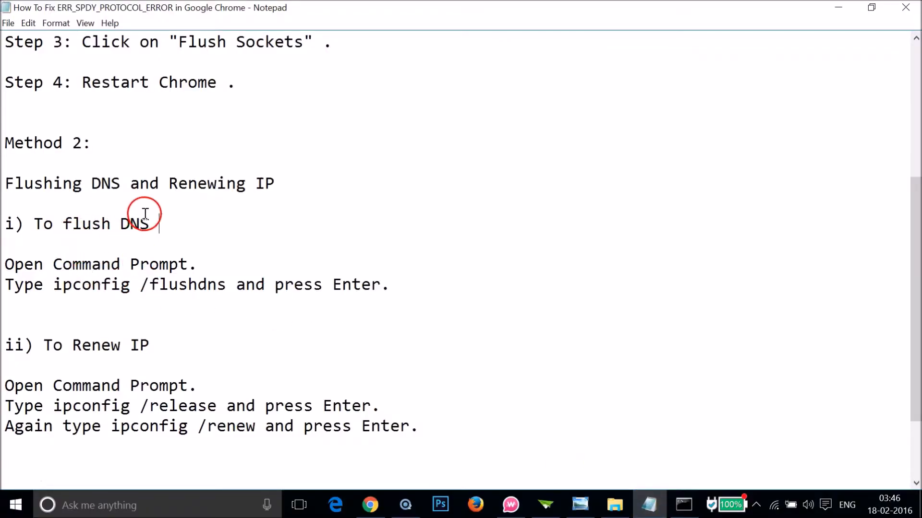
scroll("down", 3)
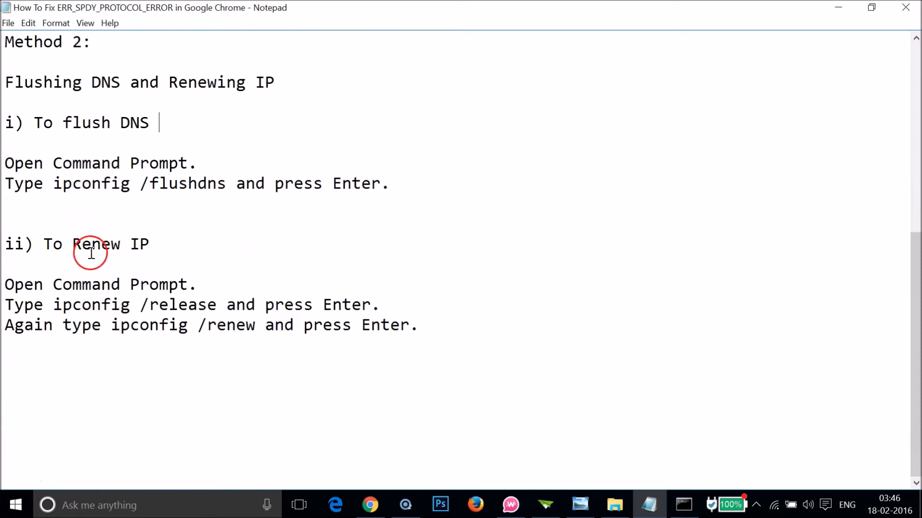
mouse_move(108, 285)
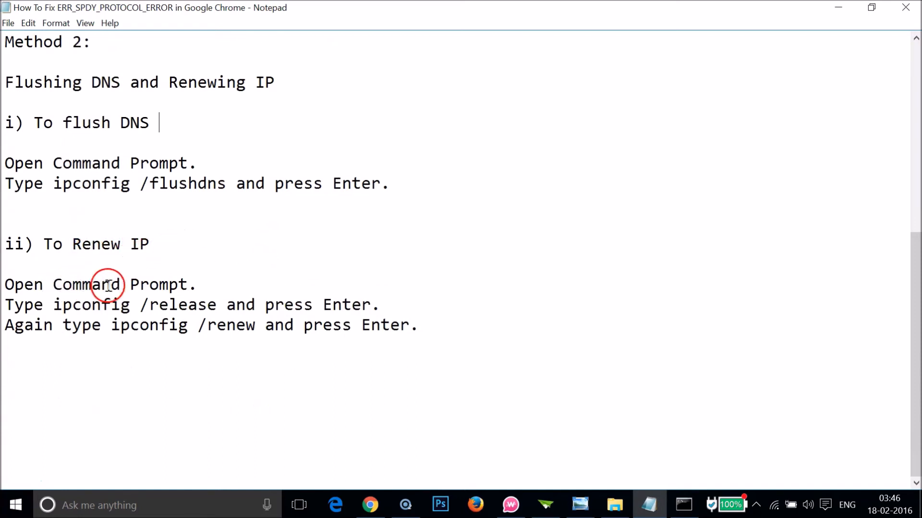
mouse_move(137, 286)
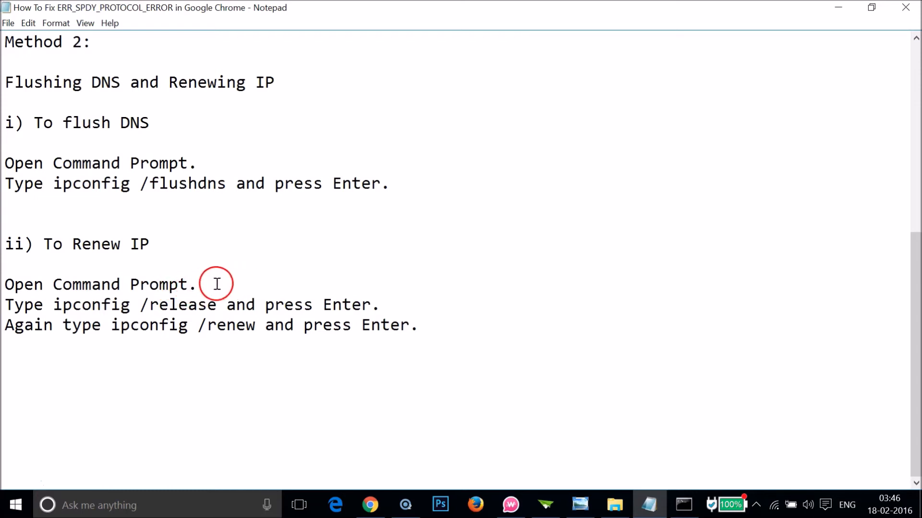
mouse_move(46, 304)
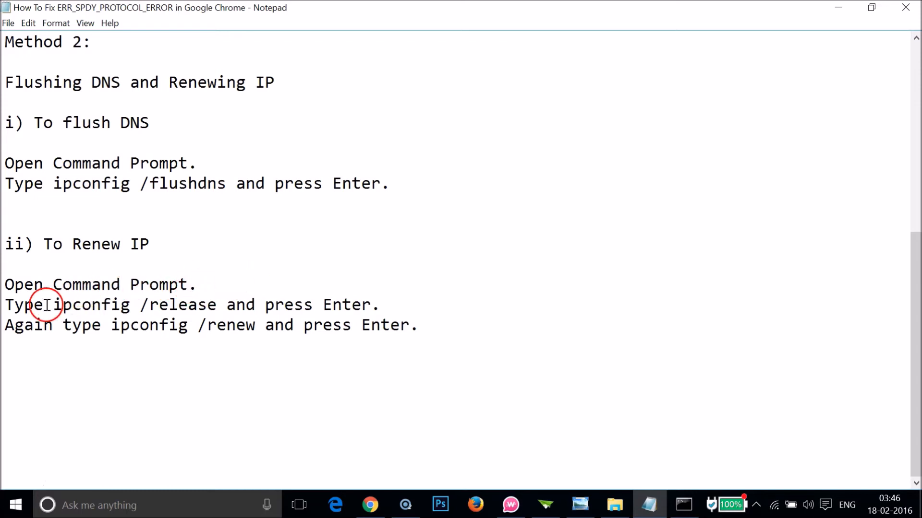
mouse_move(106, 304)
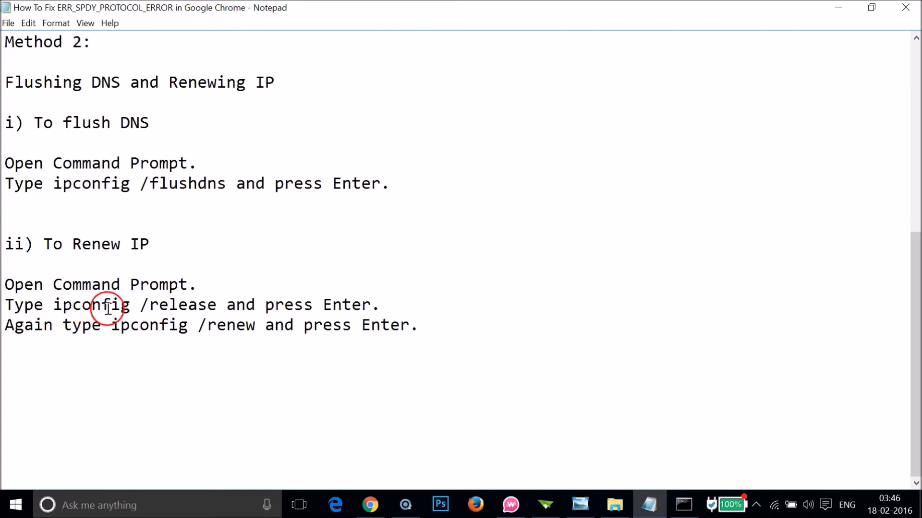
mouse_move(177, 310)
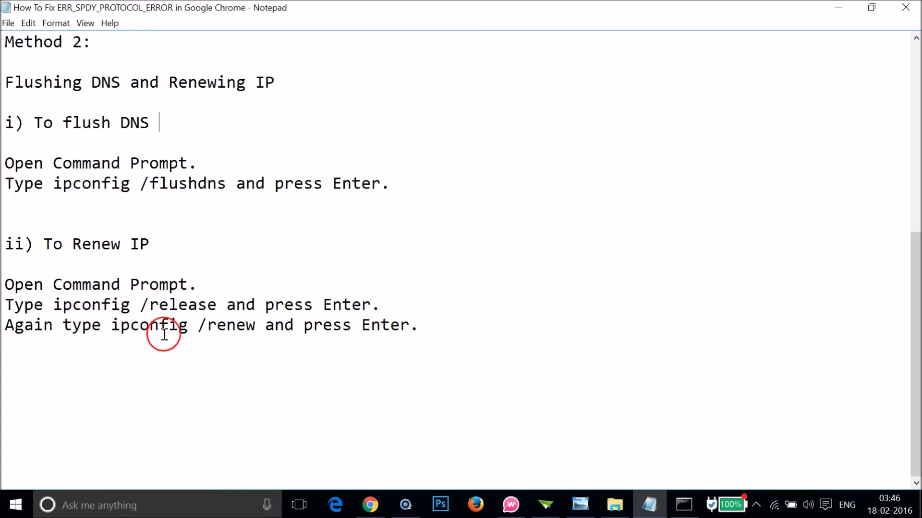
mouse_move(371, 365)
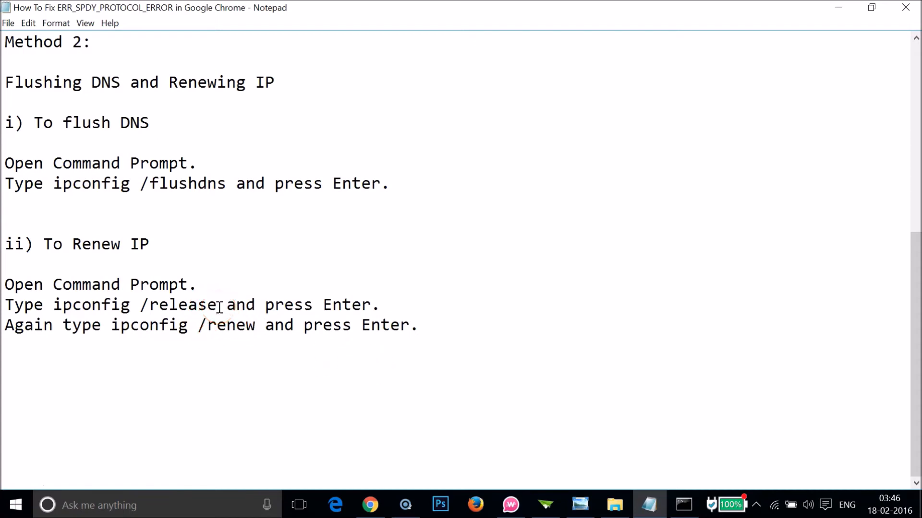
left_click_drag(53, 305, 216, 304)
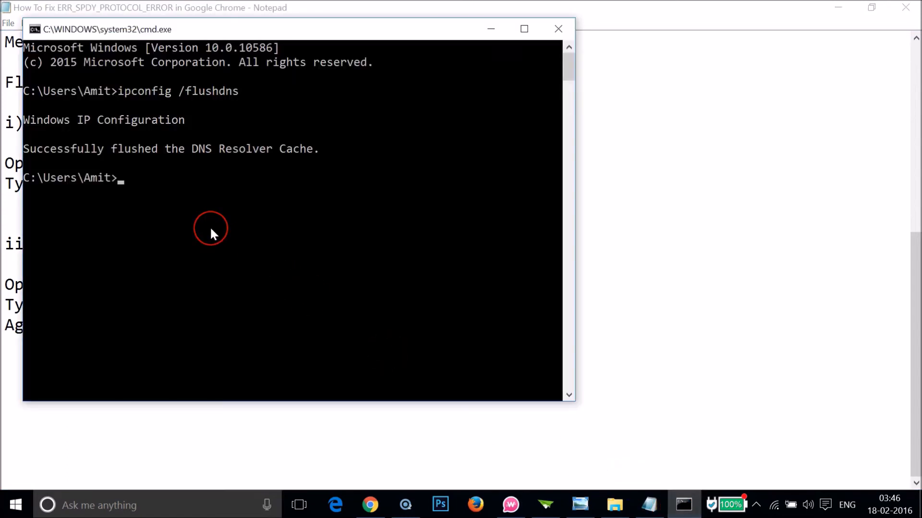
Run ipconfig /release so the adapters show as media disconnected.
type("ipconfig /release")
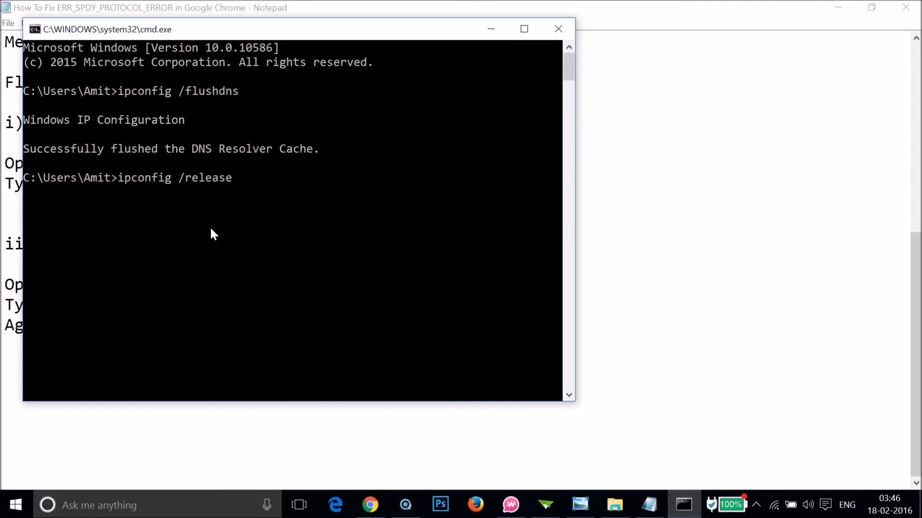
key("enter")
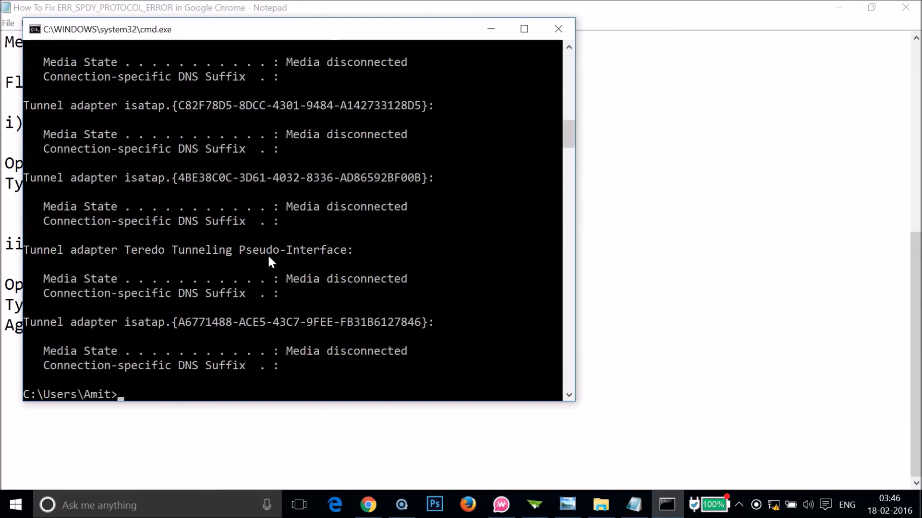
left_click(486, 404)
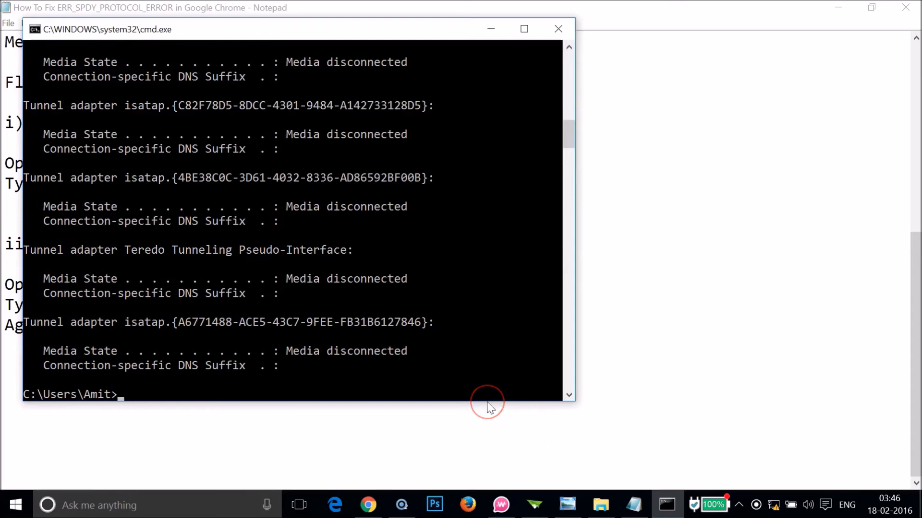
Run ipconfig /renew to renew the IP configuration.
type("ipconfig /releas")
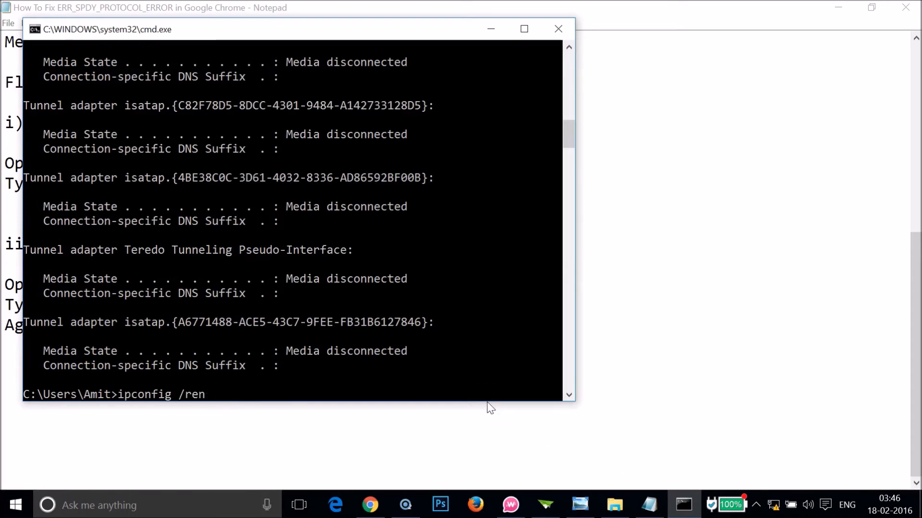
type("ew")
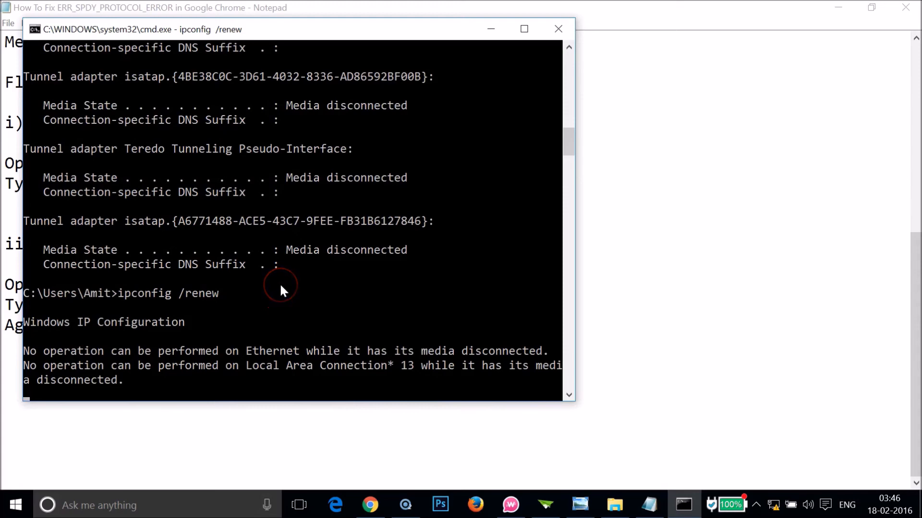
mouse_move(206, 372)
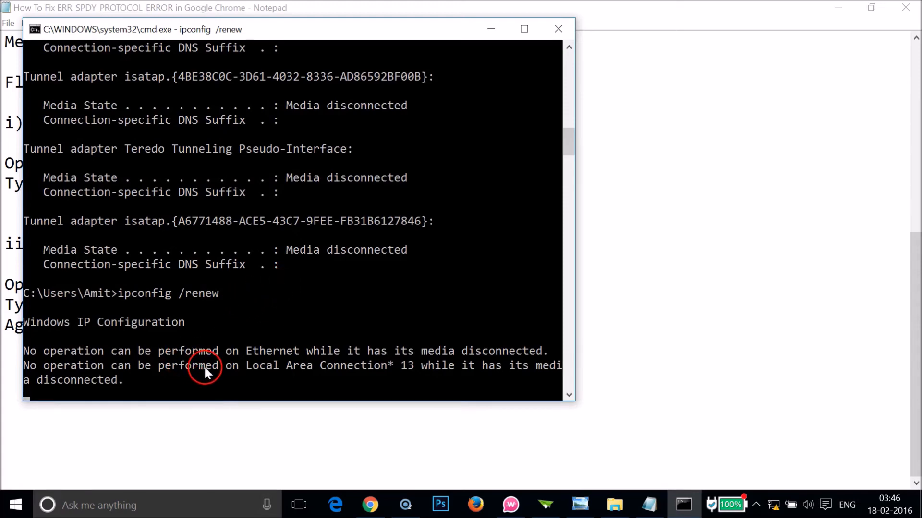
mouse_move(230, 379)
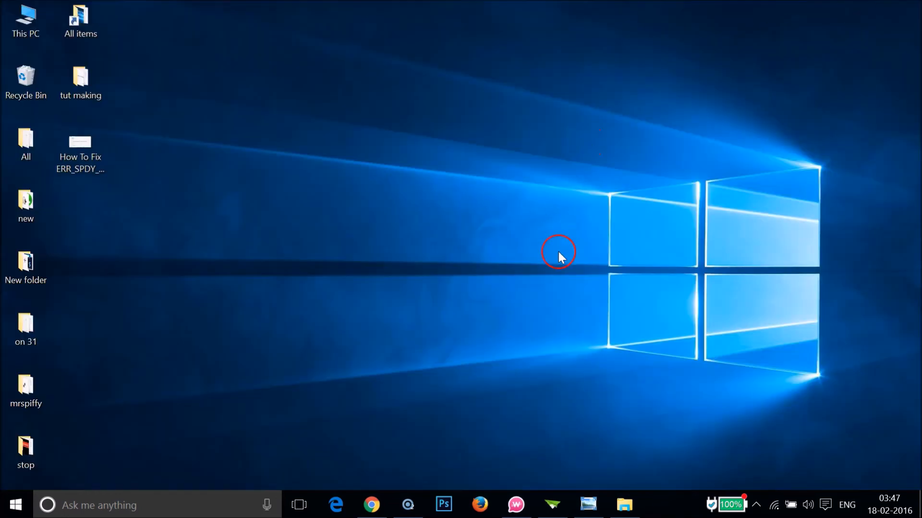
mouse_move(370, 505)
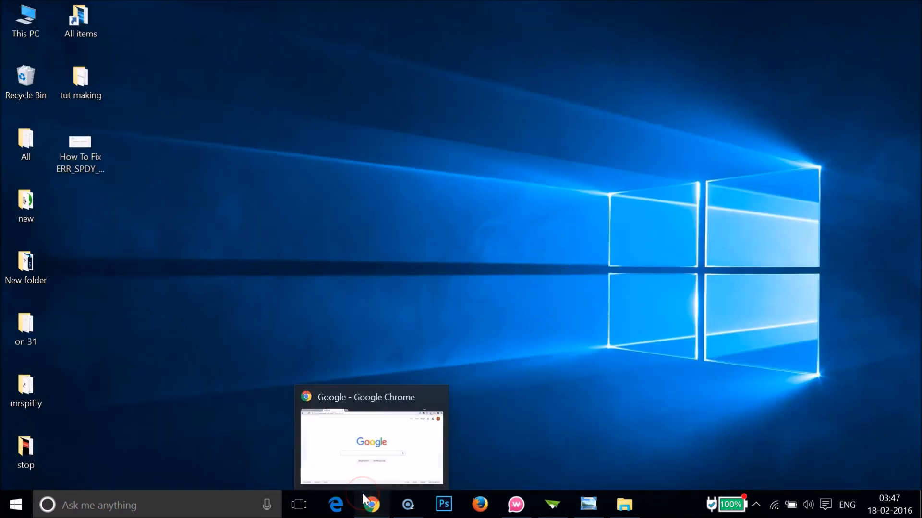
Bring Chrome up on Google, then show the ERR_SPDY_PROTOCOL_ERROR screenshot in Windows Photo Viewer.
left_click(368, 504)
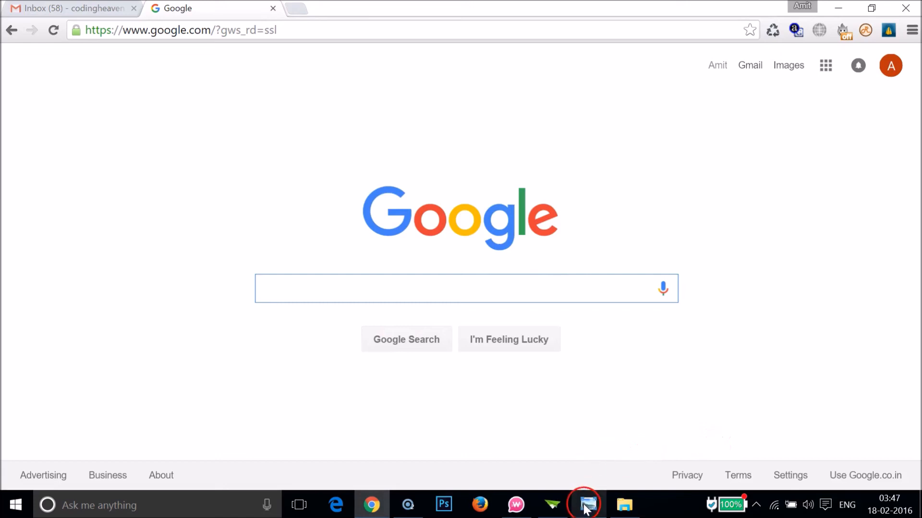
left_click(584, 504)
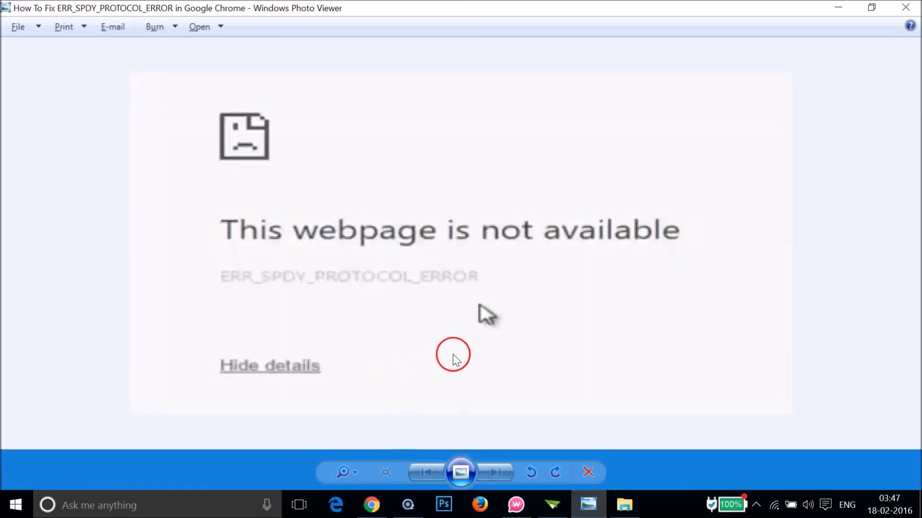
mouse_move(549, 387)
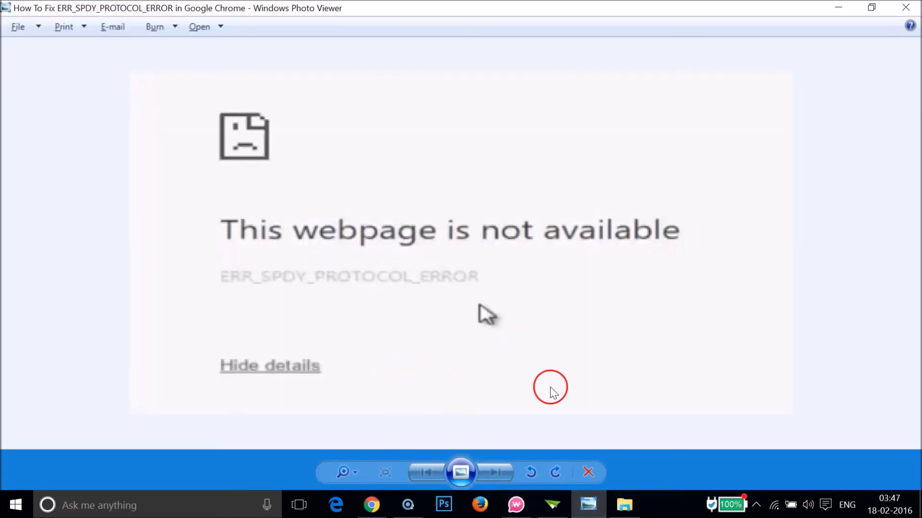
mouse_move(523, 390)
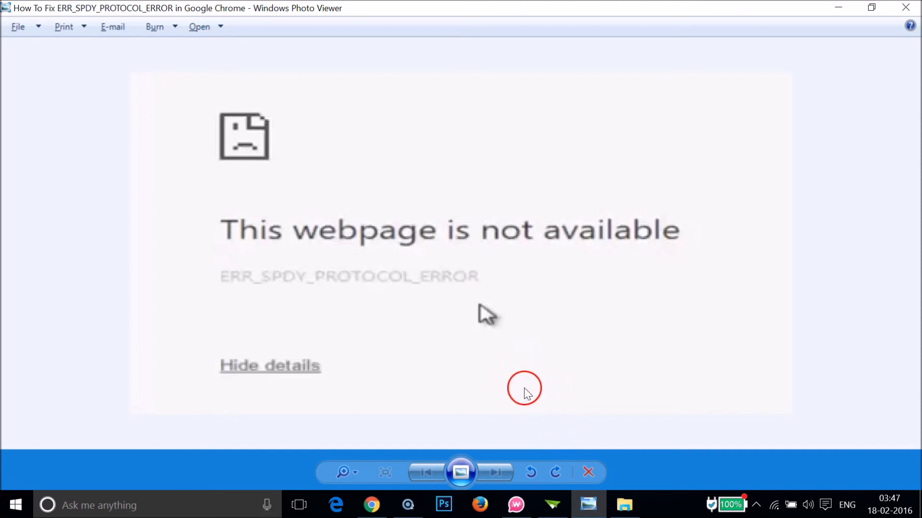